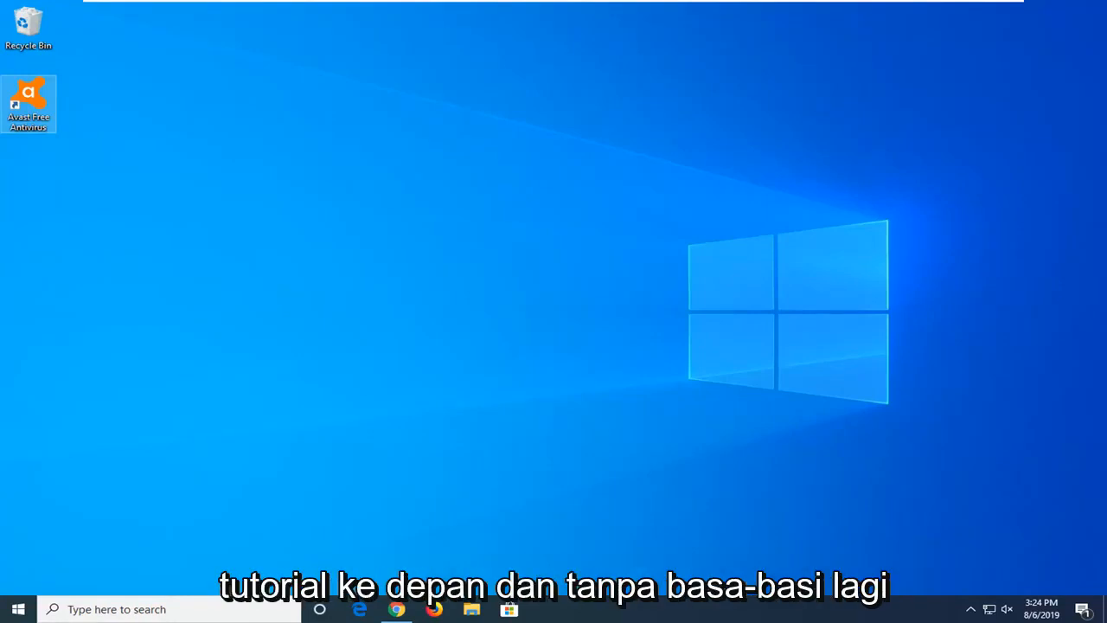
{"action": "mouse_move", "coordinate": [1045, 494]}
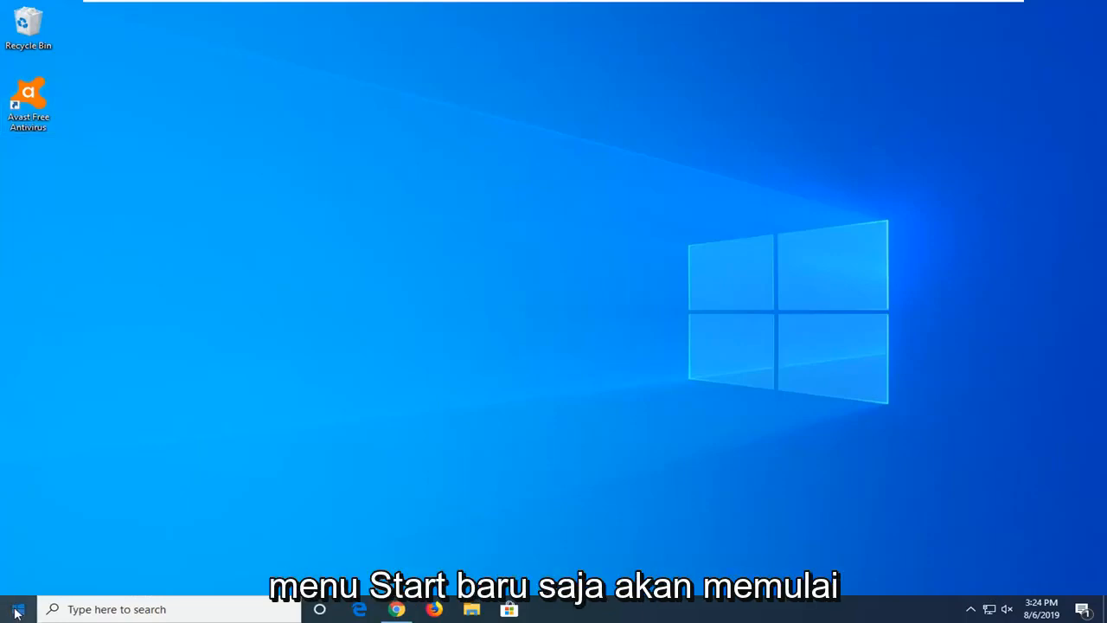
- Search 'settings' from the Start menu and launch the Windows Settings home page
{"action": "left_click", "coordinate": [16, 608]}
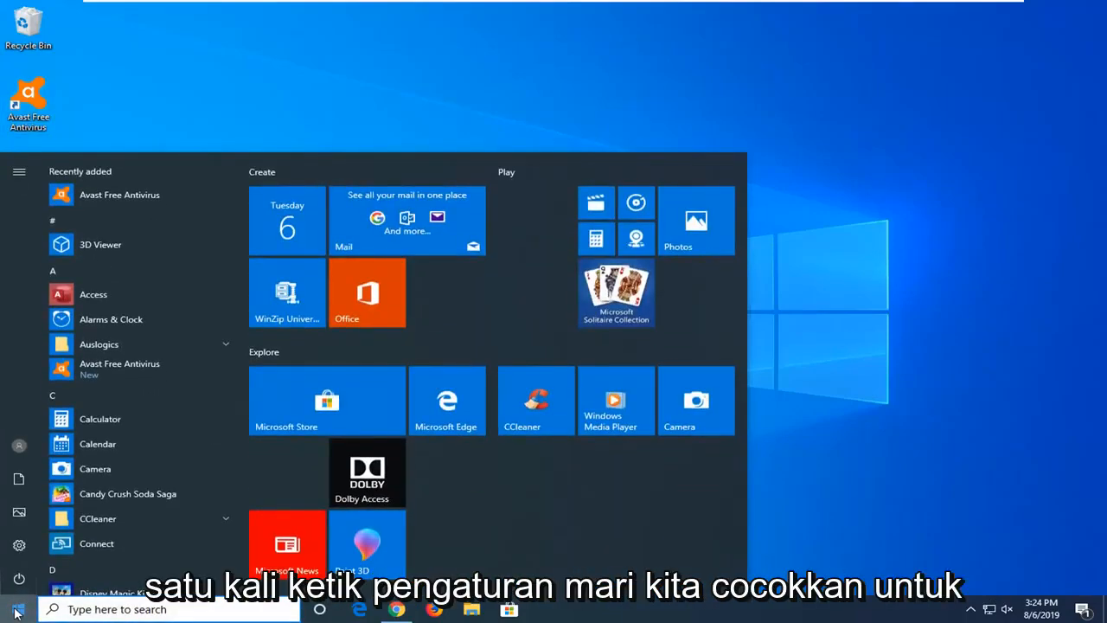
{"action": "type", "text": "settings"}
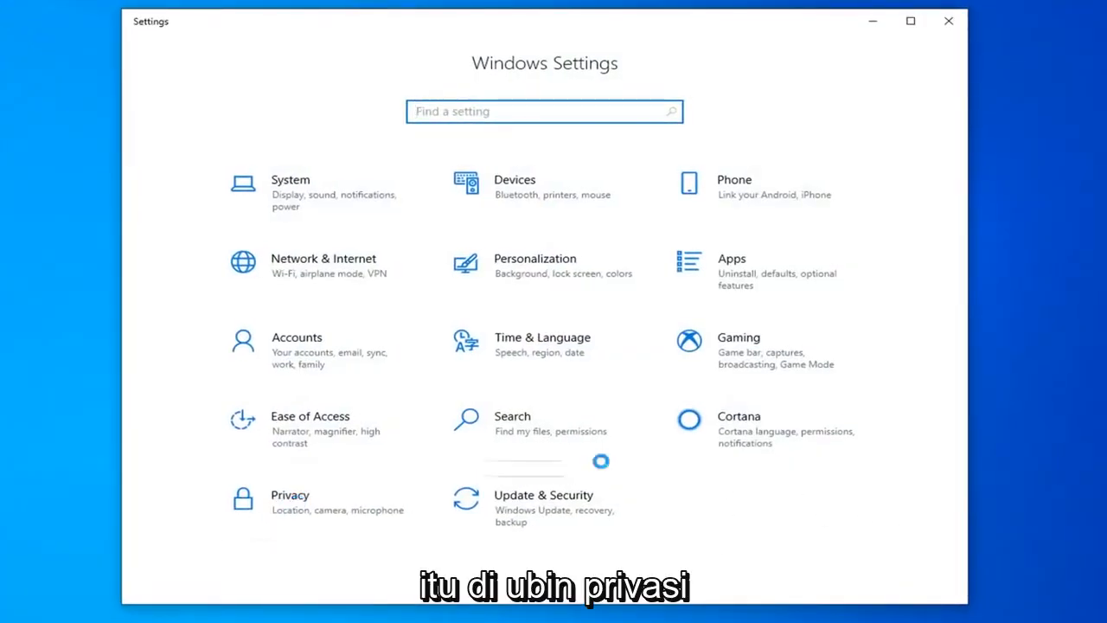
- Go to Privacy > General and scroll the sidebar down toward Background apps
{"action": "left_click", "coordinate": [291, 495]}
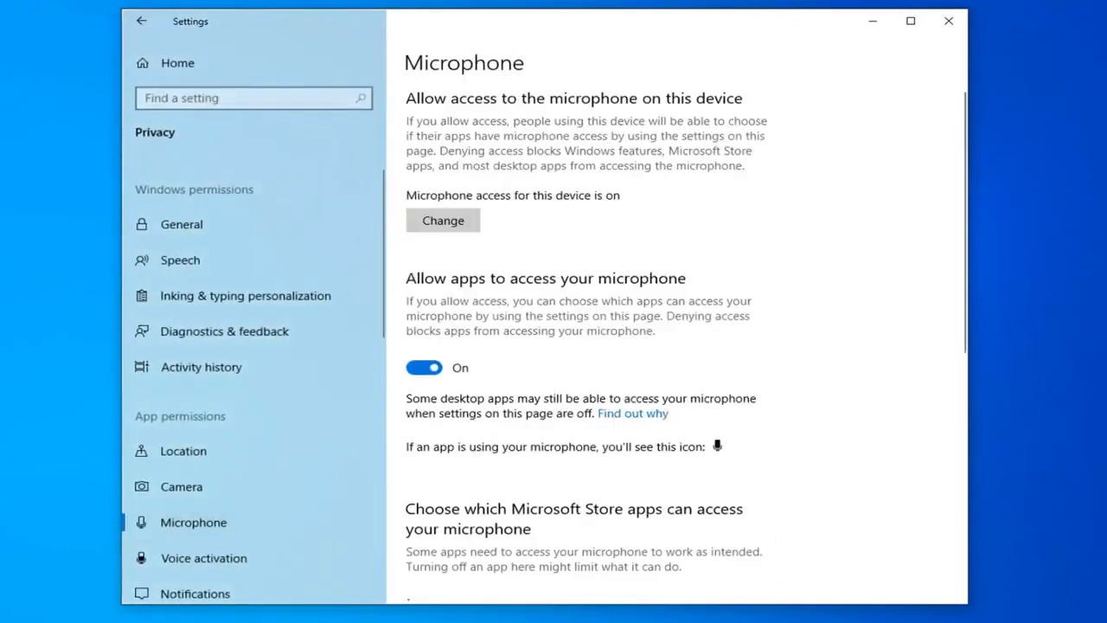
{"action": "left_click", "coordinate": [182, 225]}
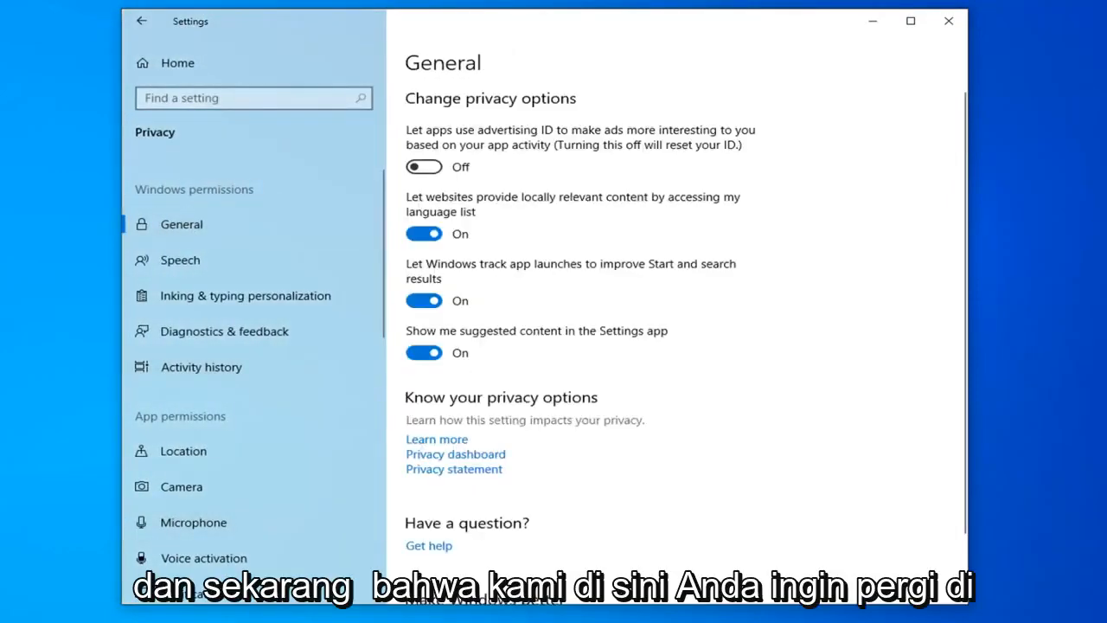
{"action": "scroll", "scroll_direction": "down", "scroll_amount": 3}
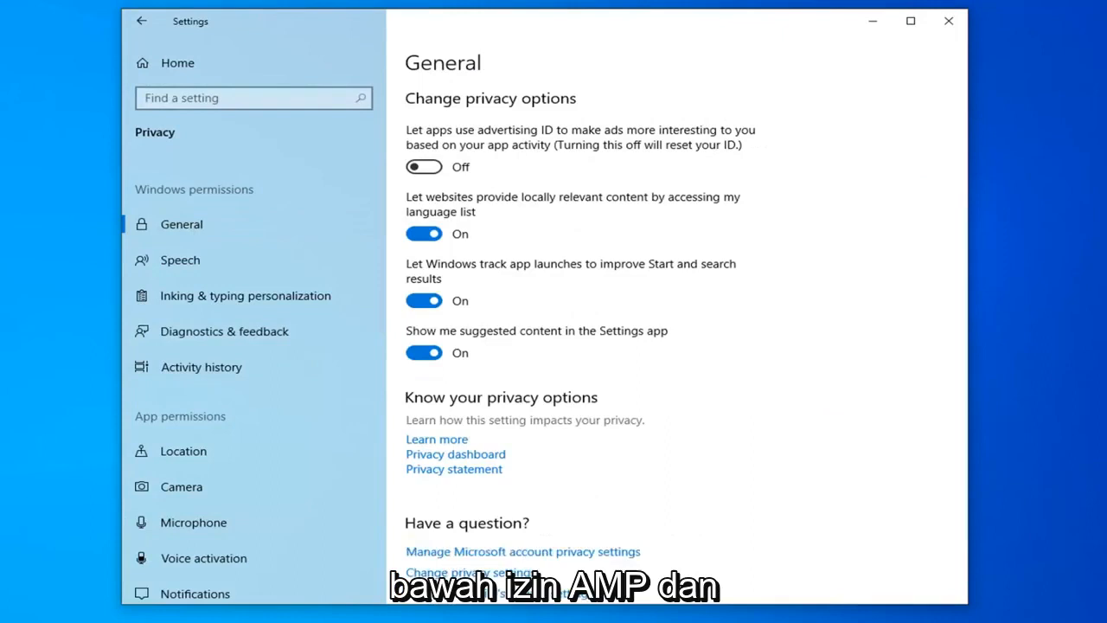
{"action": "mouse_move", "coordinate": [671, 450]}
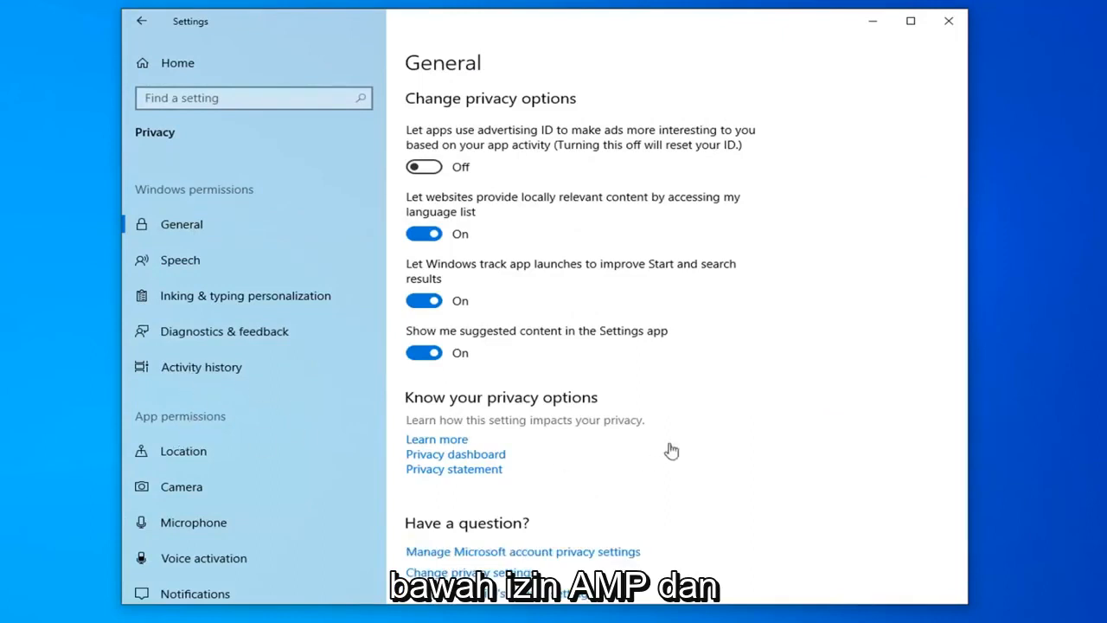
{"action": "mouse_move", "coordinate": [260, 422]}
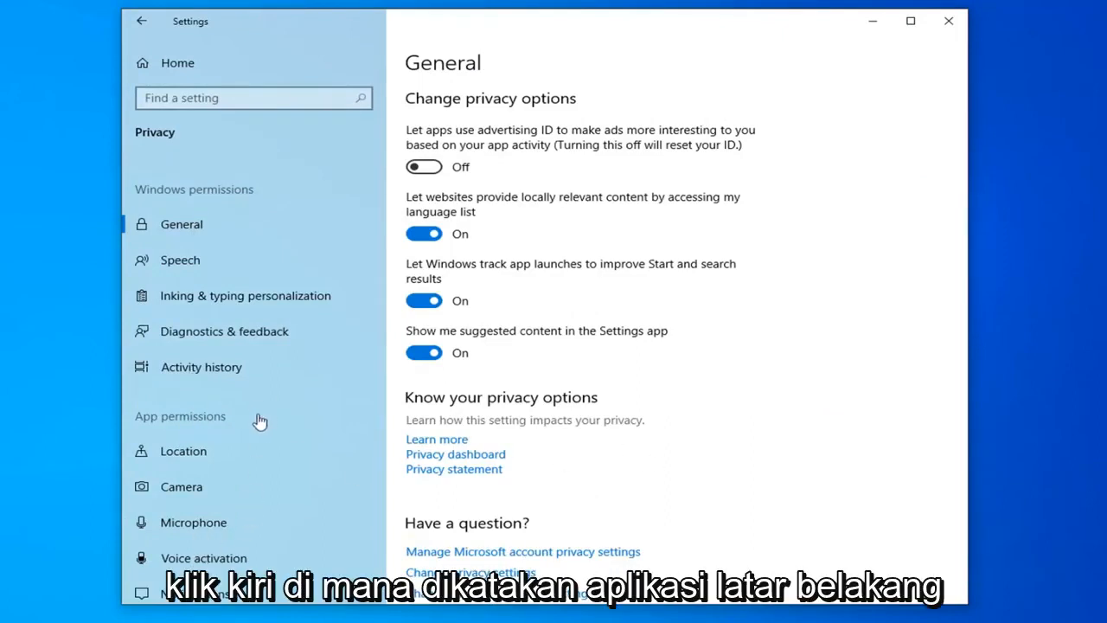
{"action": "scroll", "scroll_direction": "down", "scroll_amount": 3}
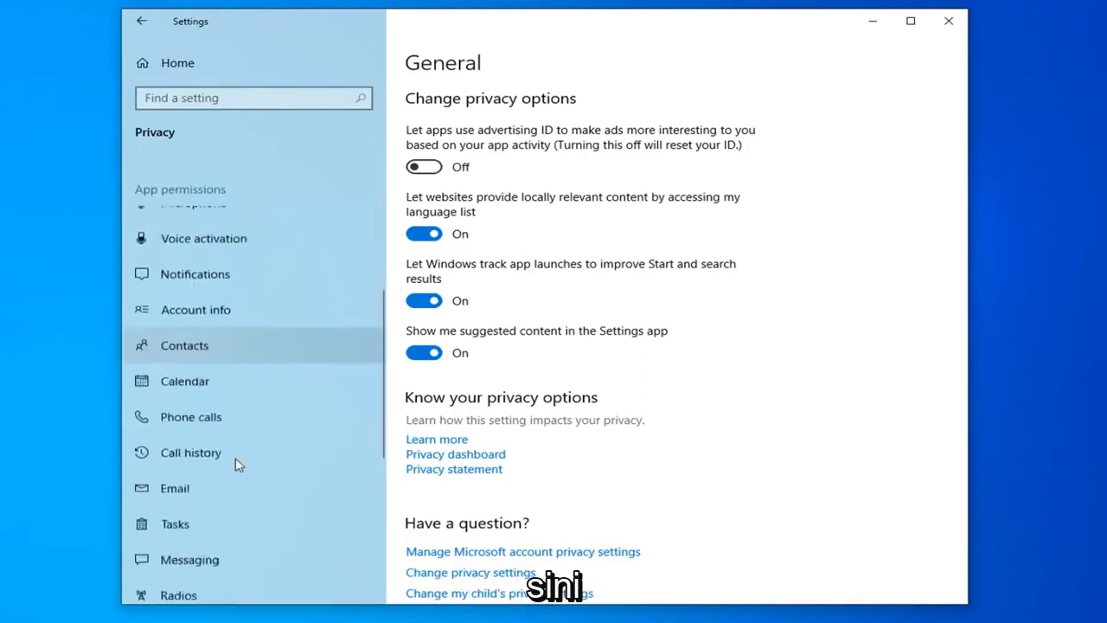
{"action": "scroll", "scroll_direction": "up", "scroll_amount": 3}
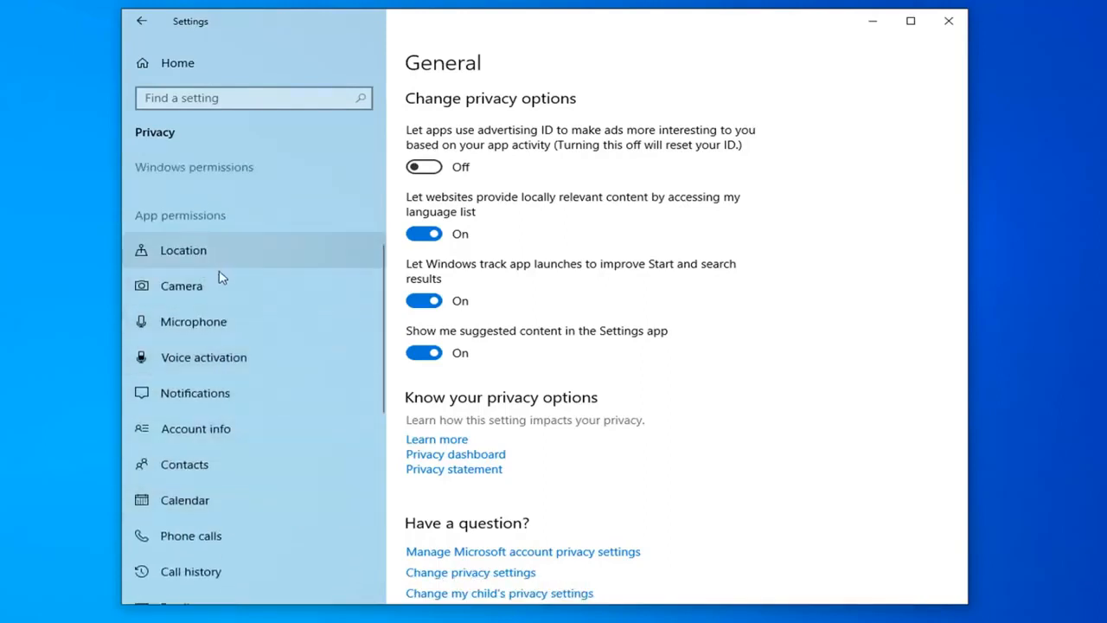
{"action": "mouse_move", "coordinate": [350, 443]}
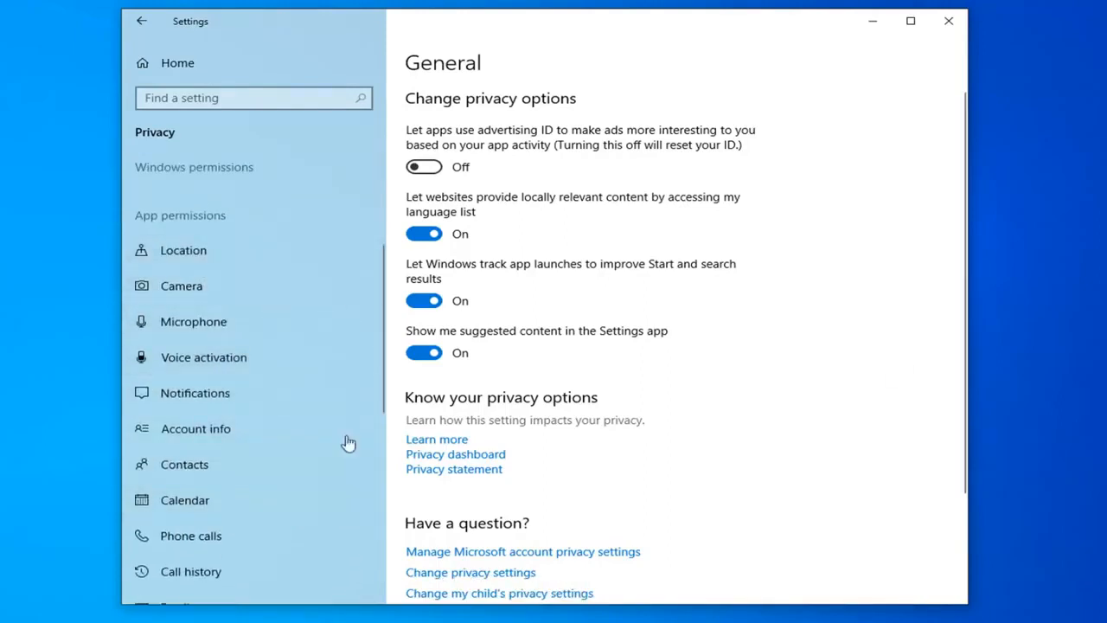
{"action": "mouse_move", "coordinate": [303, 226]}
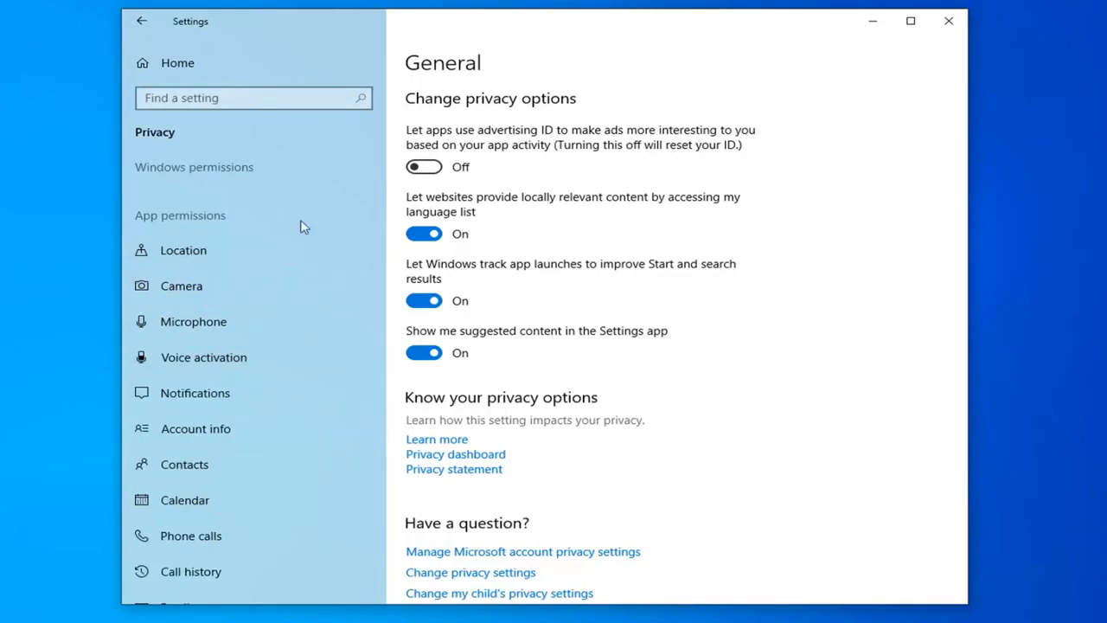
{"action": "scroll", "scroll_direction": "down", "scroll_amount": 3}
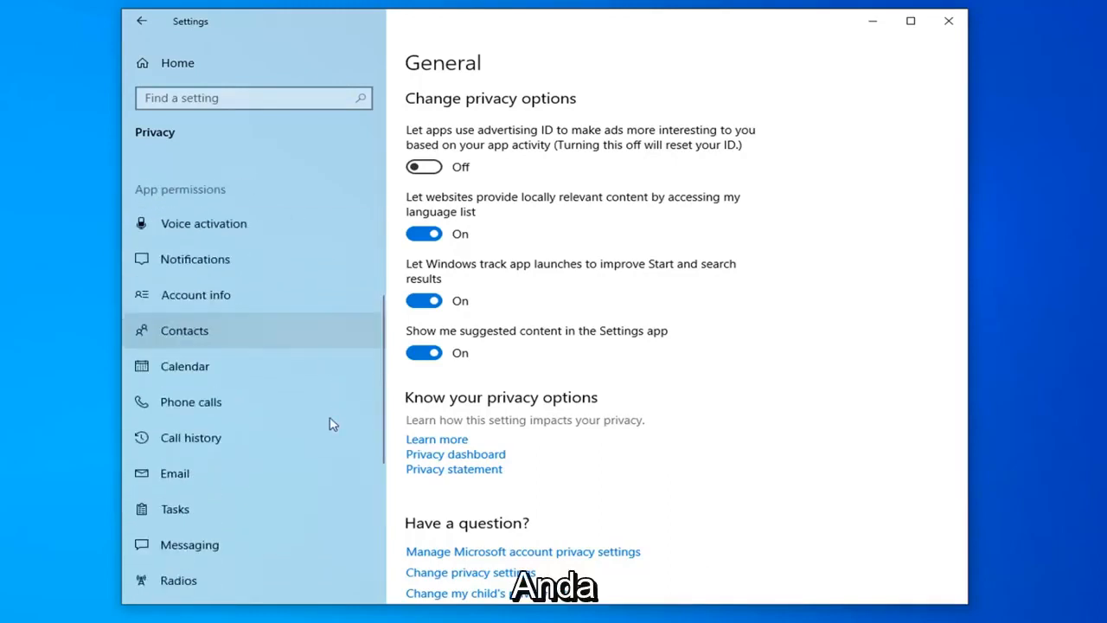
{"action": "scroll", "scroll_direction": "down", "scroll_amount": 3}
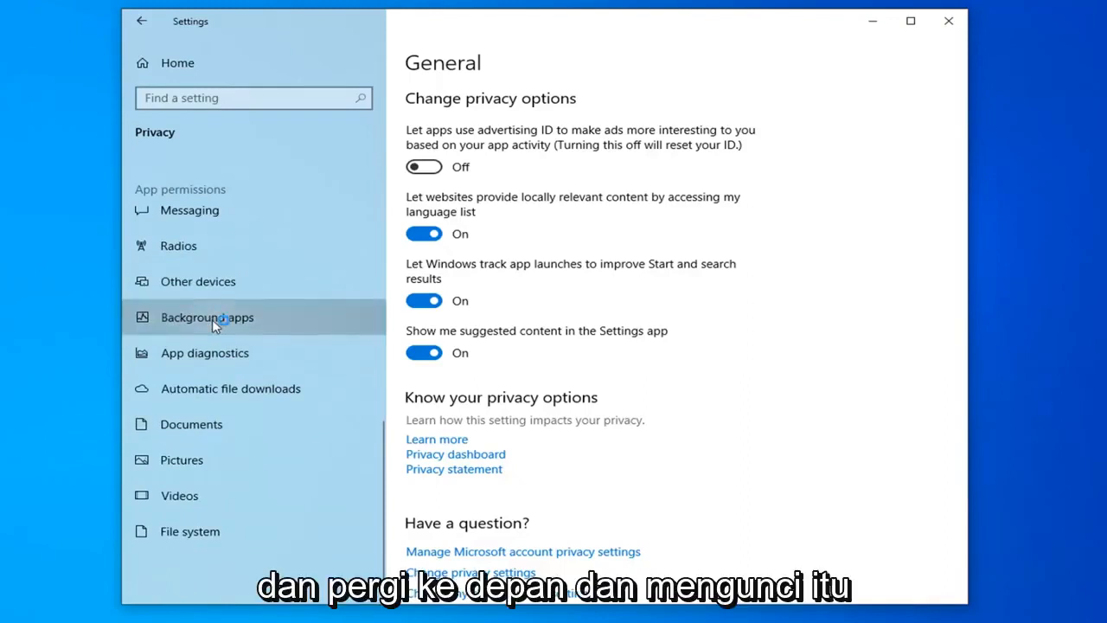
- Show the Background apps list and scroll down to the Skype entry
{"action": "left_click", "coordinate": [207, 316]}
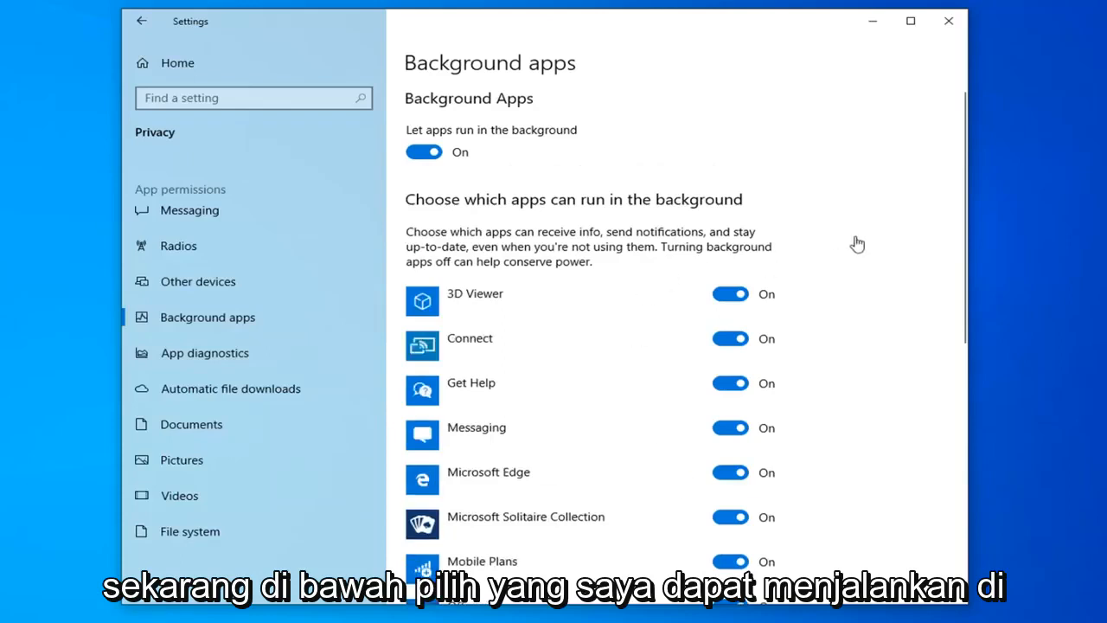
{"action": "scroll", "scroll_direction": "down", "scroll_amount": 3}
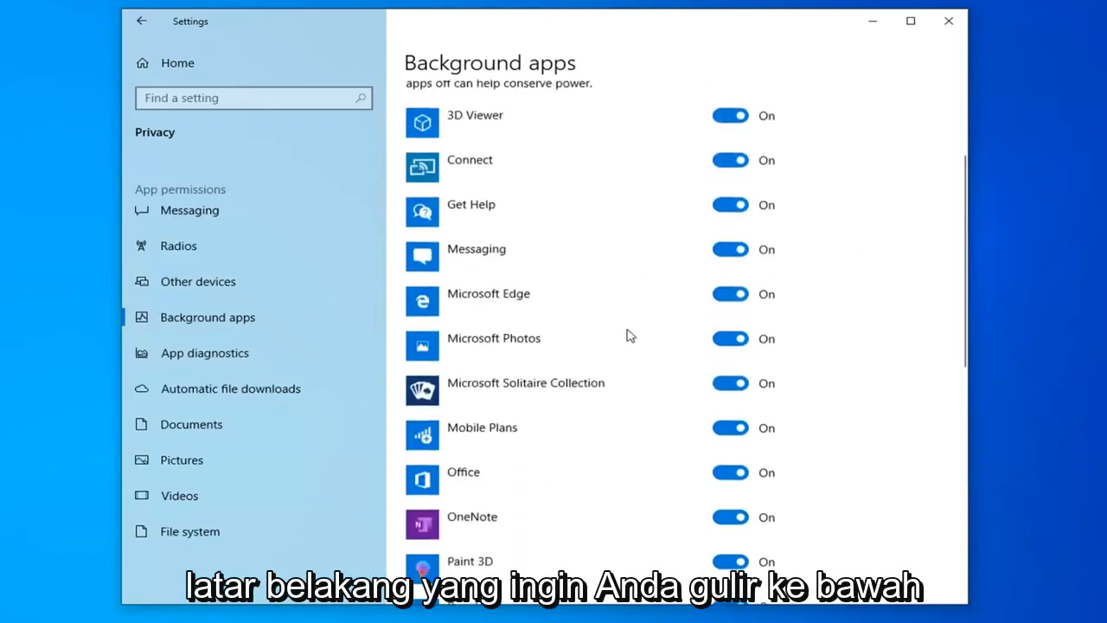
{"action": "scroll", "scroll_direction": "down", "scroll_amount": 3}
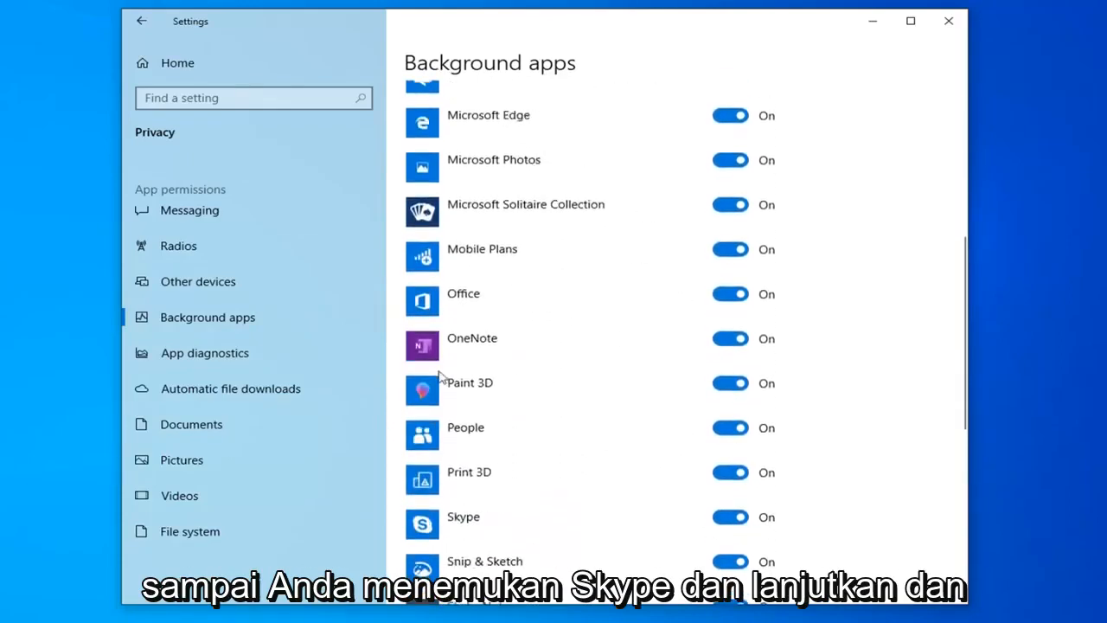
{"action": "scroll", "scroll_direction": "up", "scroll_amount": 3}
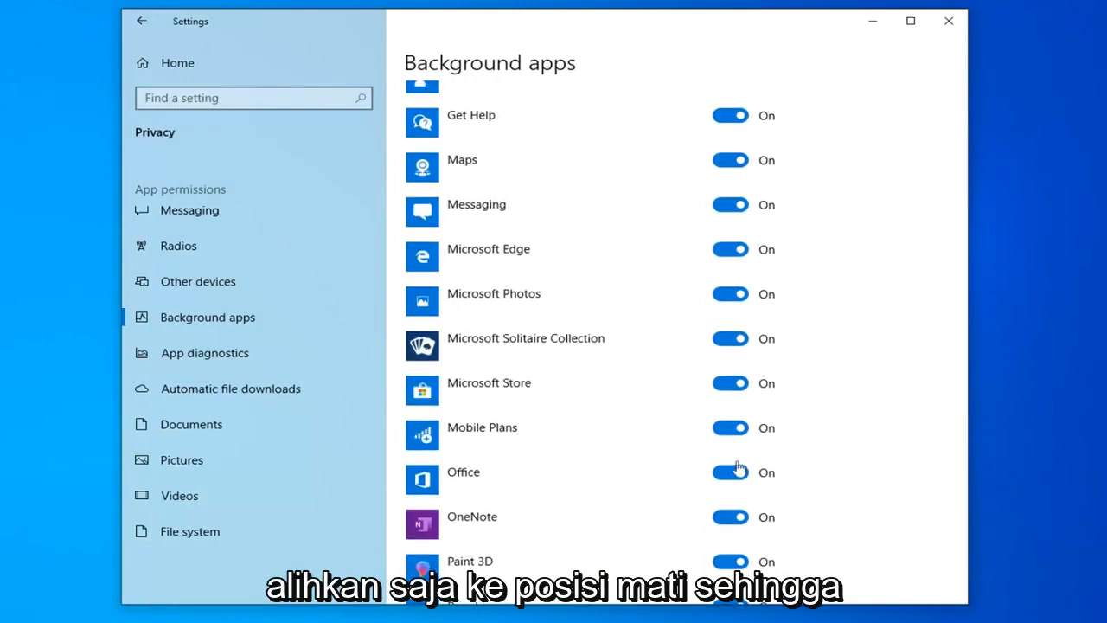
{"action": "scroll", "scroll_direction": "down", "scroll_amount": 3}
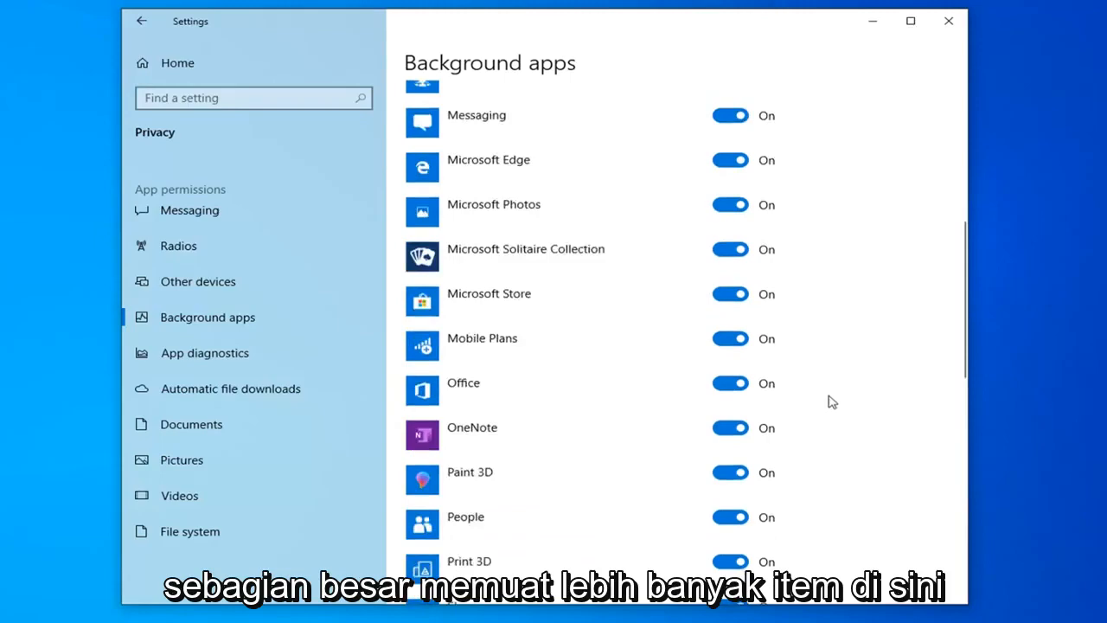
{"action": "scroll", "scroll_direction": "down", "scroll_amount": 3}
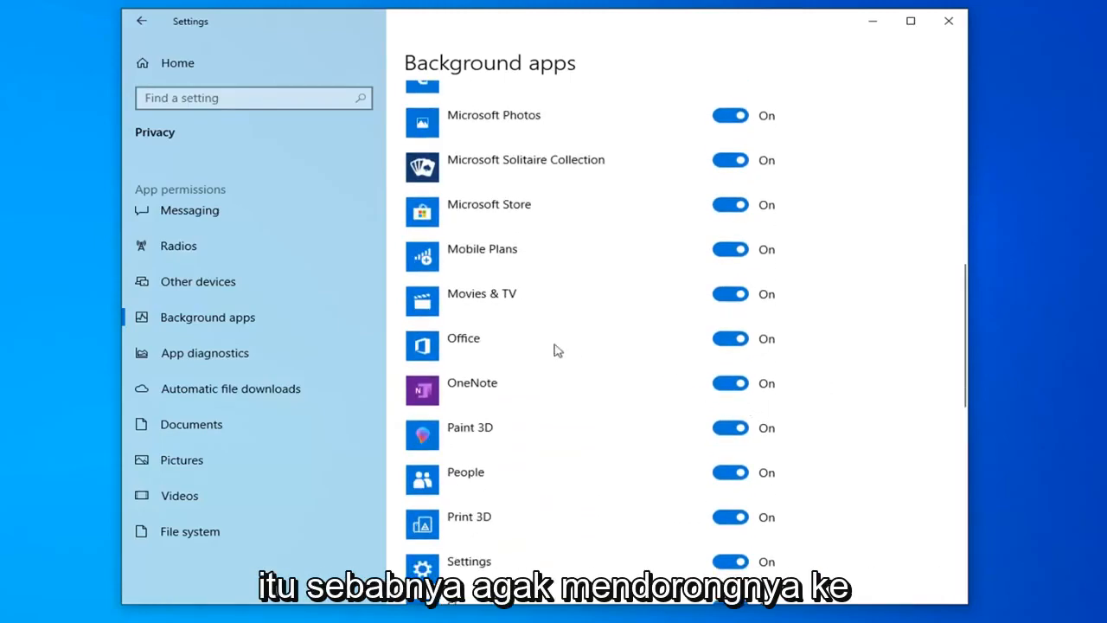
{"action": "scroll", "scroll_direction": "down", "scroll_amount": 3}
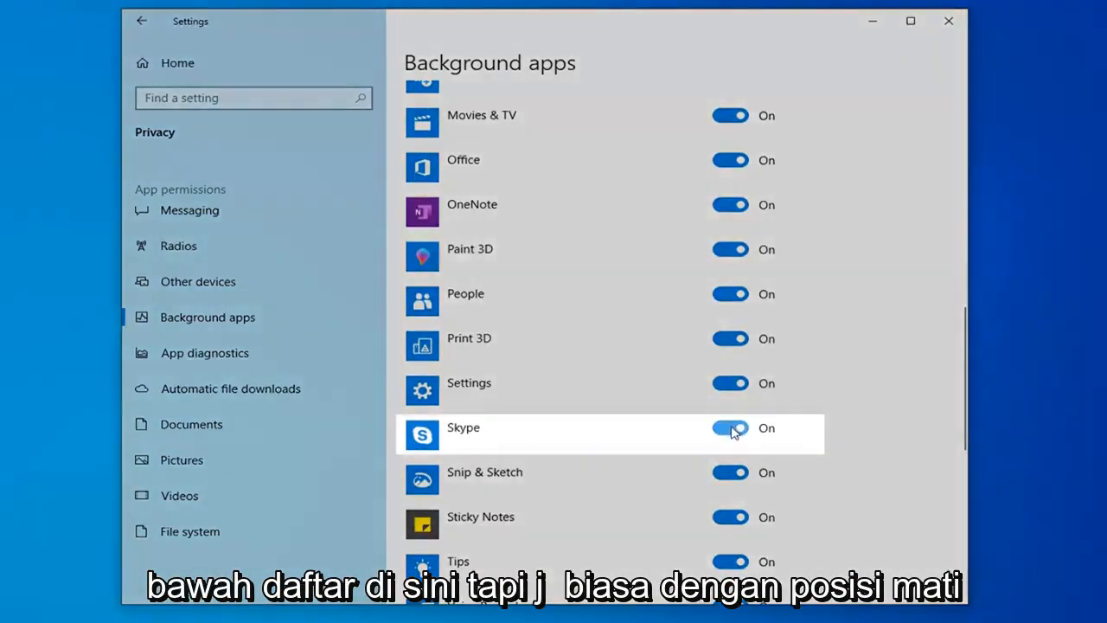
- Switch Skype's background toggle to Off and close Settings back to the desktop
{"action": "left_click", "coordinate": [730, 427]}
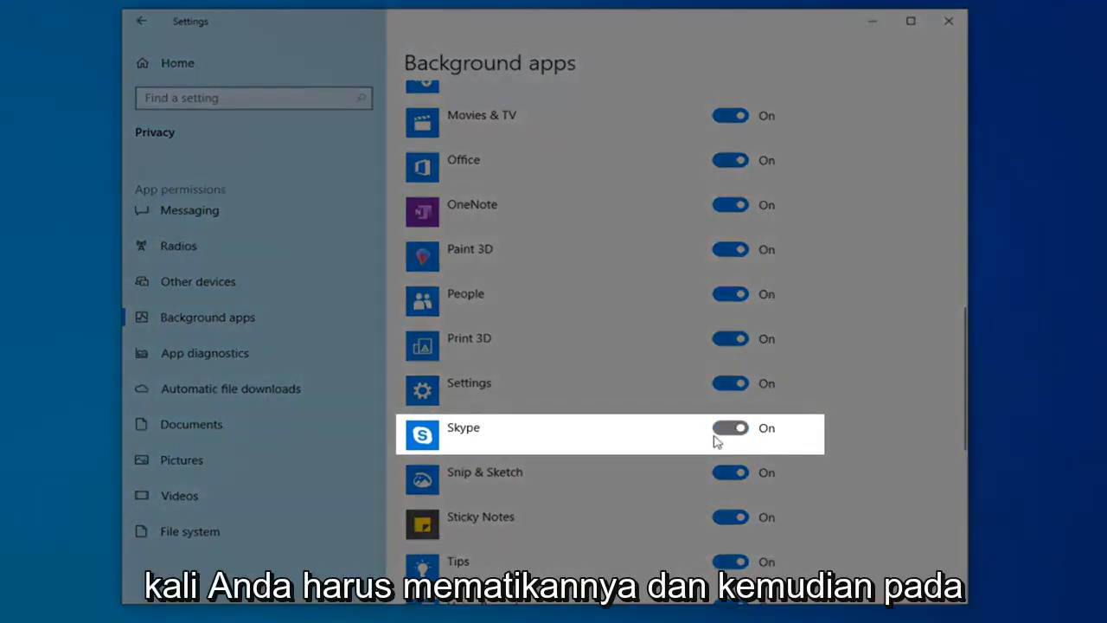
{"action": "left_click", "coordinate": [730, 427]}
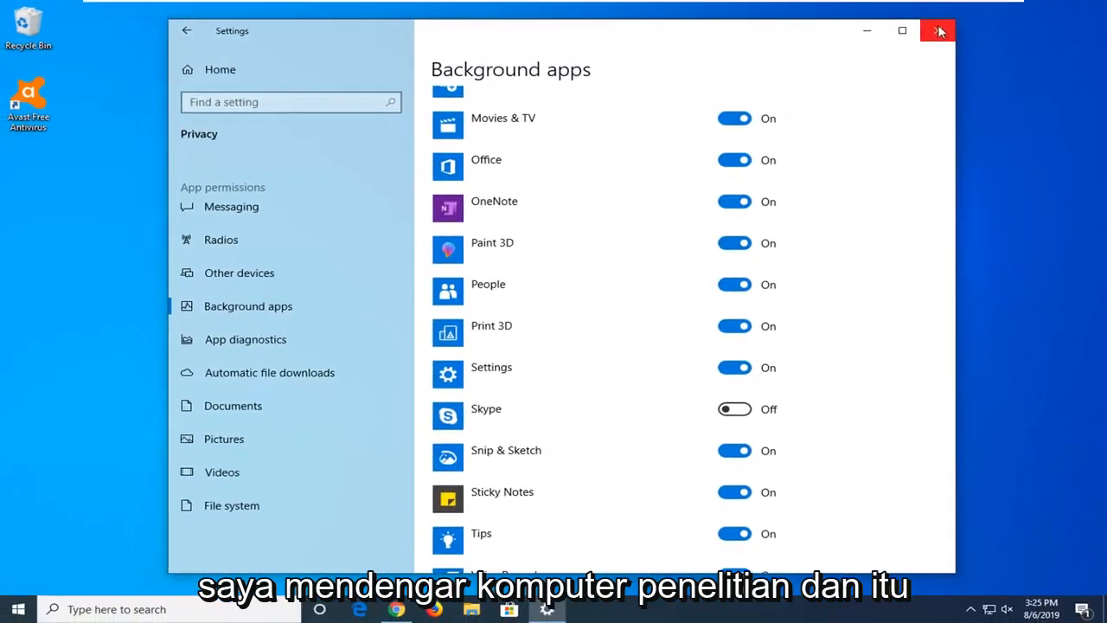
{"action": "left_click", "coordinate": [937, 31]}
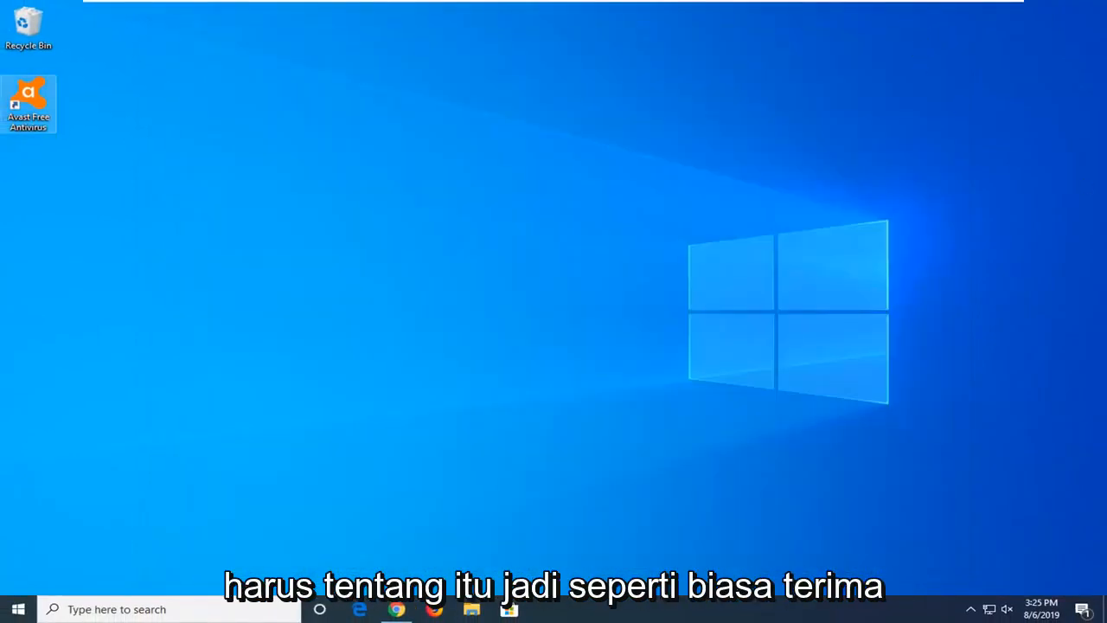